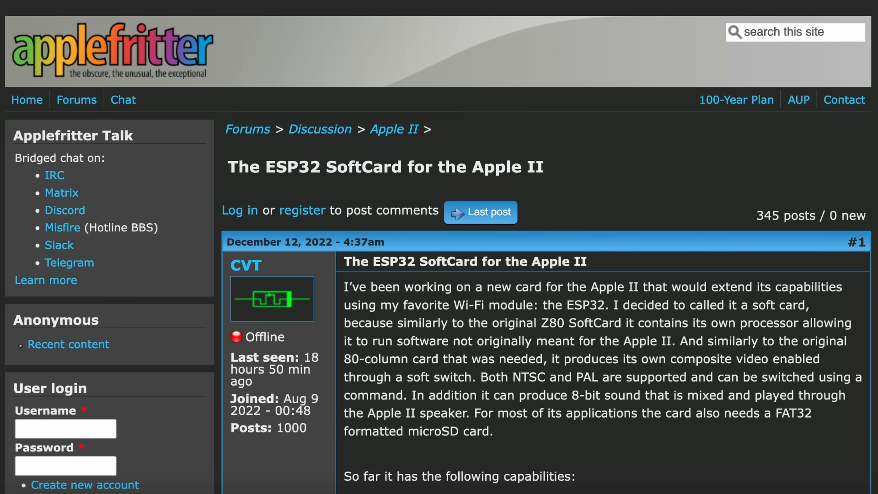
Scroll the Copilot story through Bias Distribution, Ownership and the source articles on Intel's Copilot AI PCs.
scroll("down", 3)
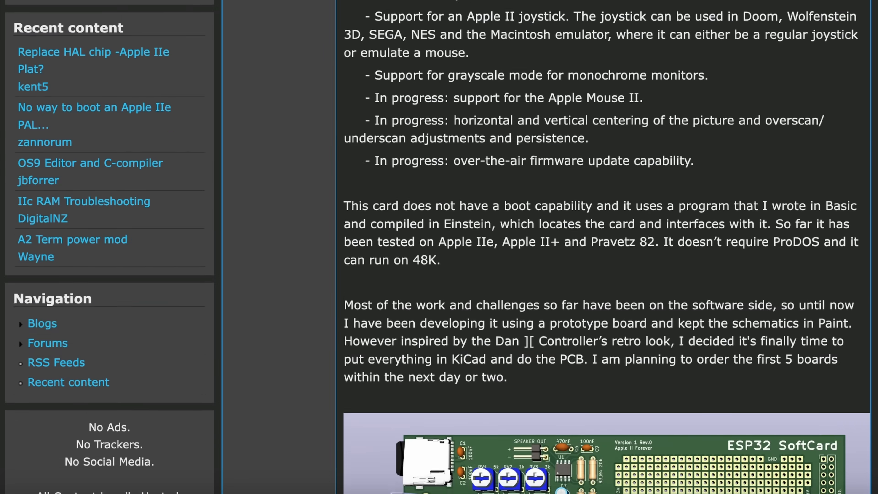
scroll("down", 3)
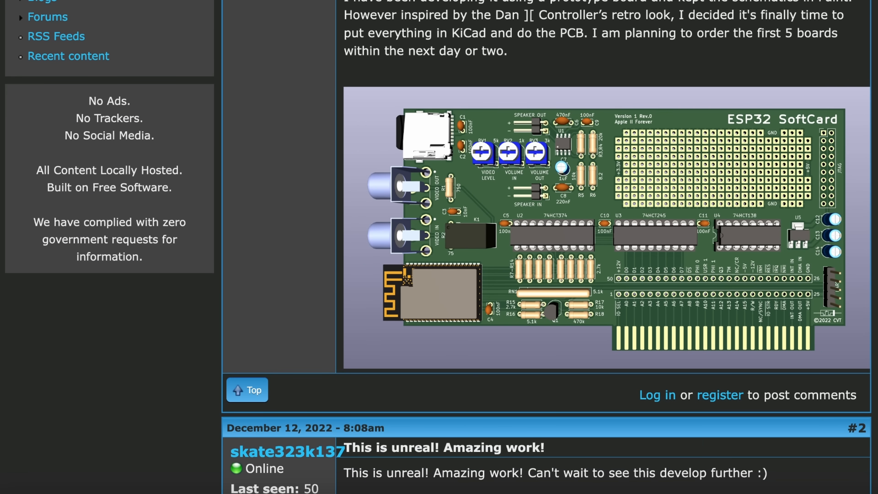
scroll("down", 3)
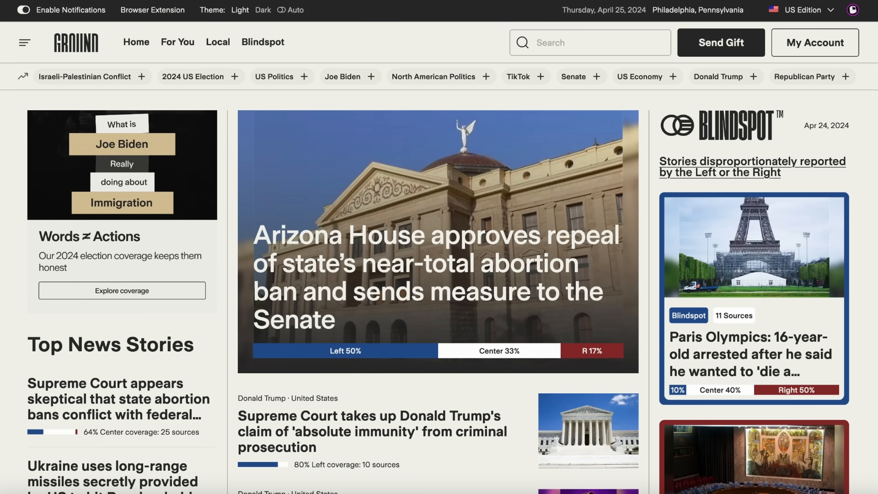
scroll("down", 3)
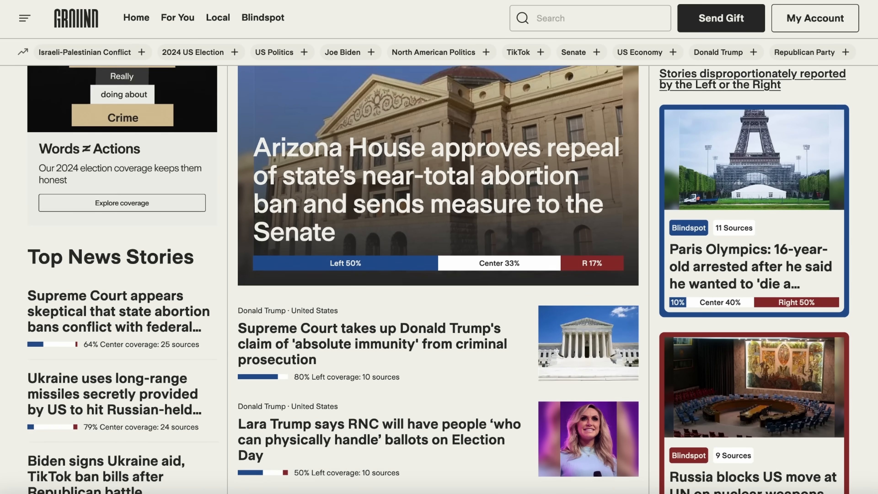
scroll("down", 3)
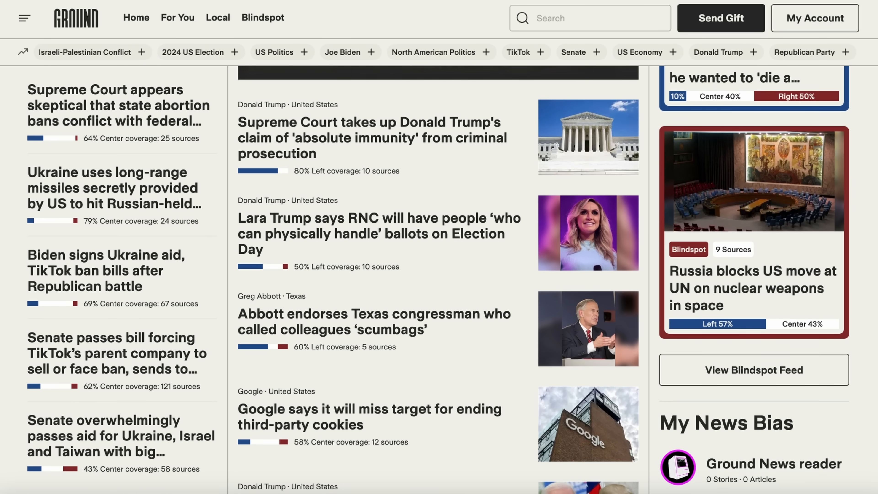
scroll("down", 3)
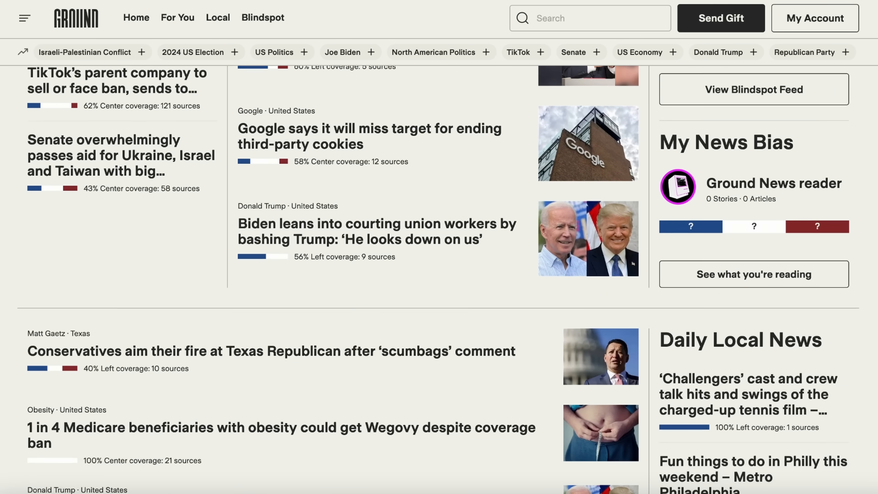
scroll("down", 3)
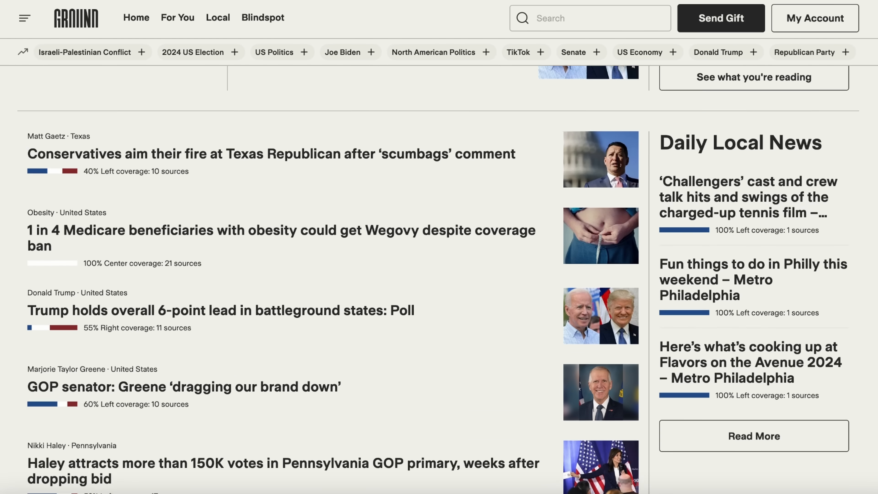
scroll("down", 3)
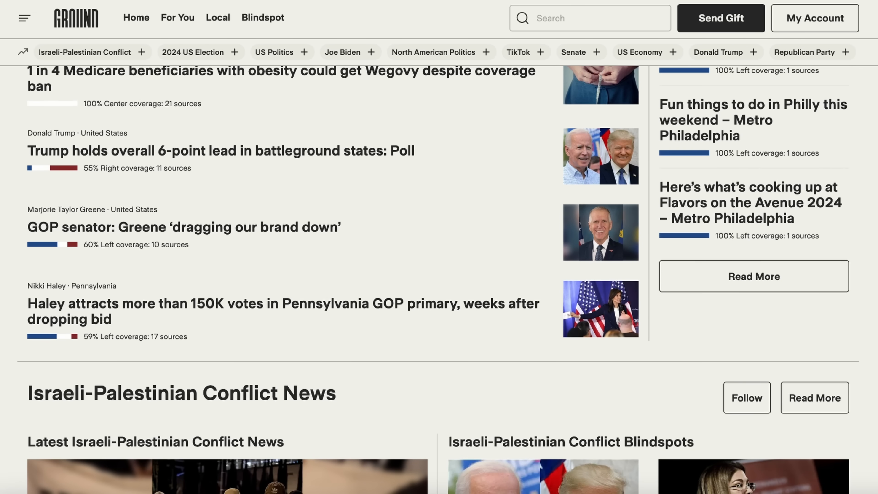
scroll("down", 3)
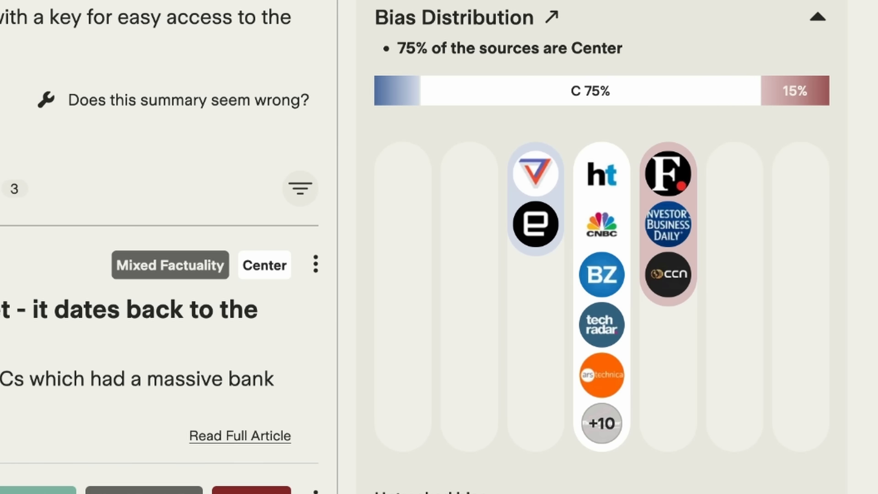
scroll("down", 3)
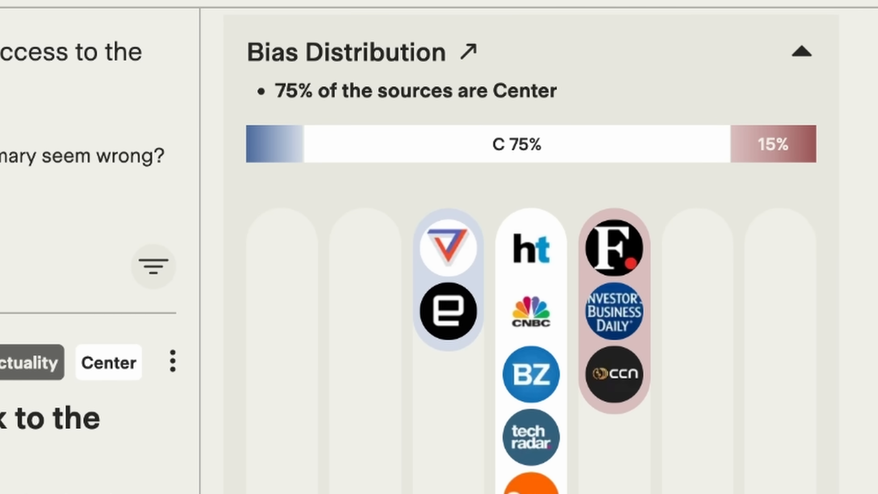
scroll("down", 3)
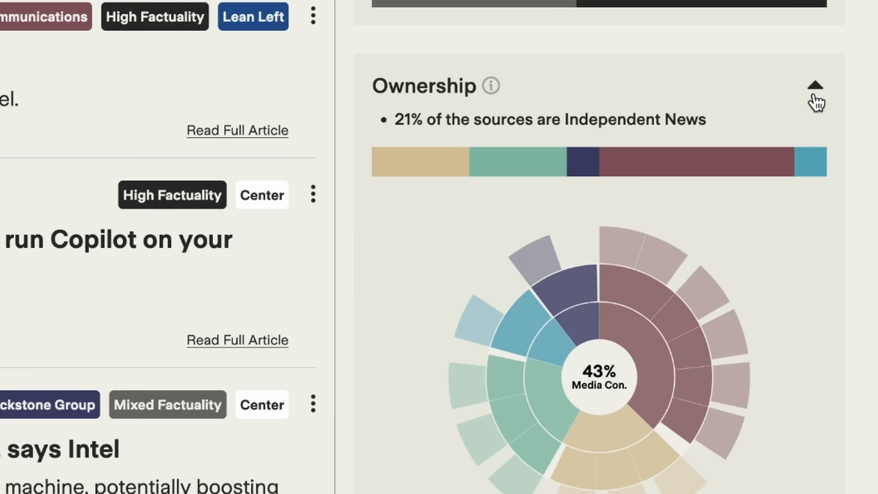
scroll("down", 3)
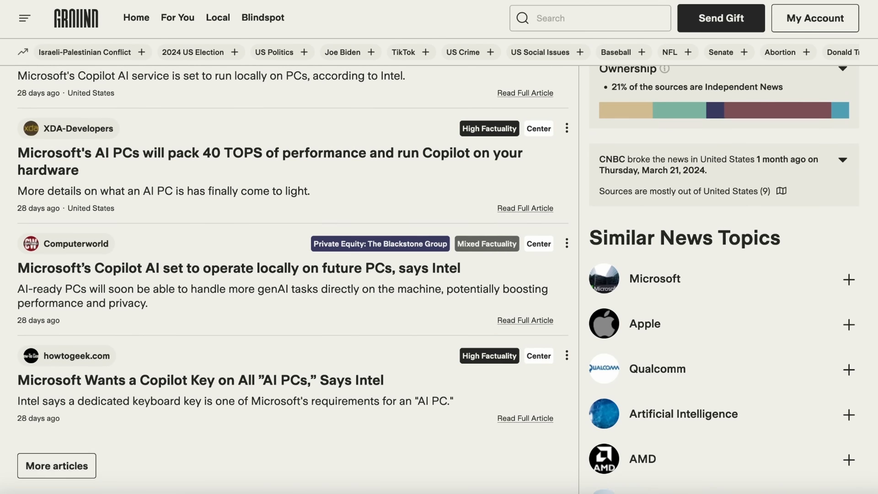
Load more source articles, adding Ars Technica, The Verge, Hindustan Times and Investor's Business Daily.
scroll("down", 3)
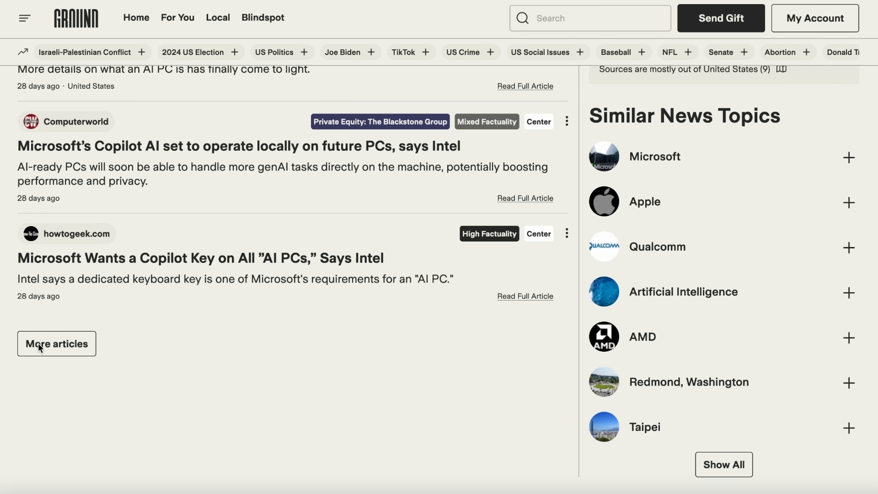
left_click(55, 343)
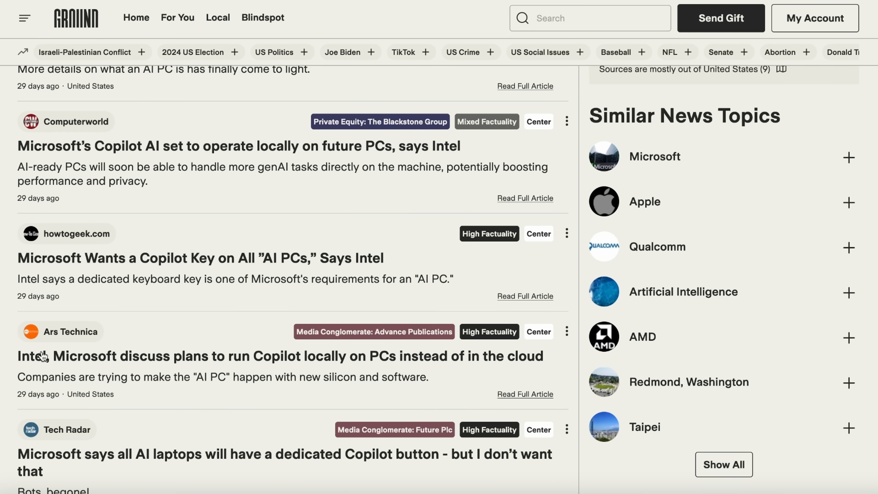
scroll("down", 3)
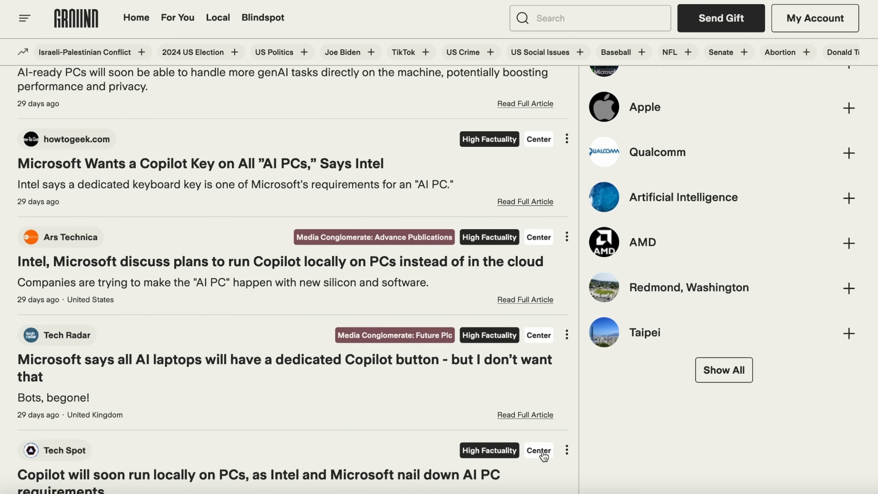
scroll("down", 3)
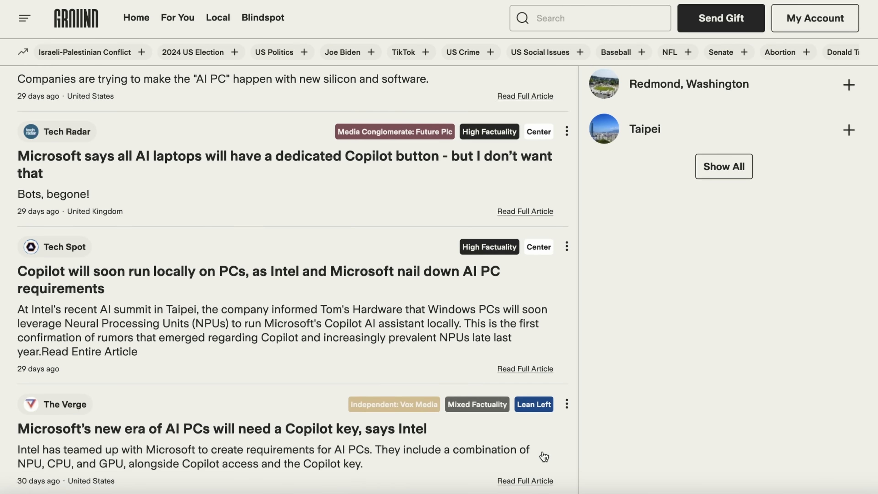
scroll("down", 3)
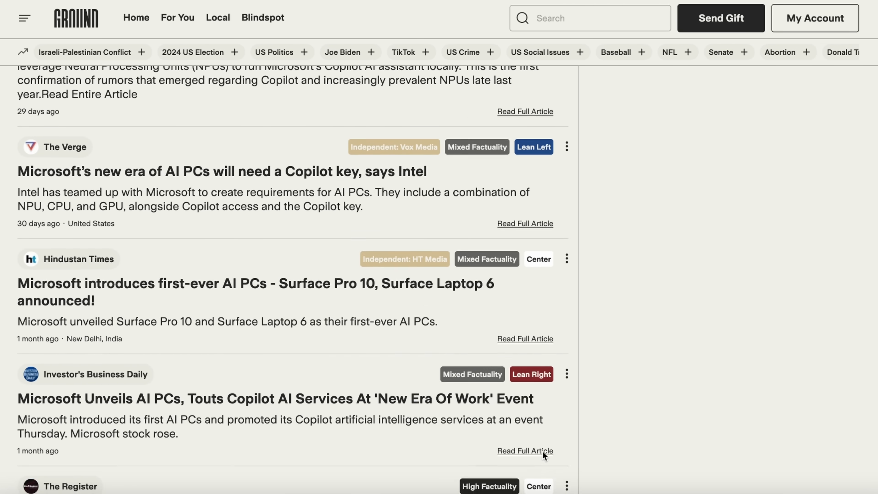